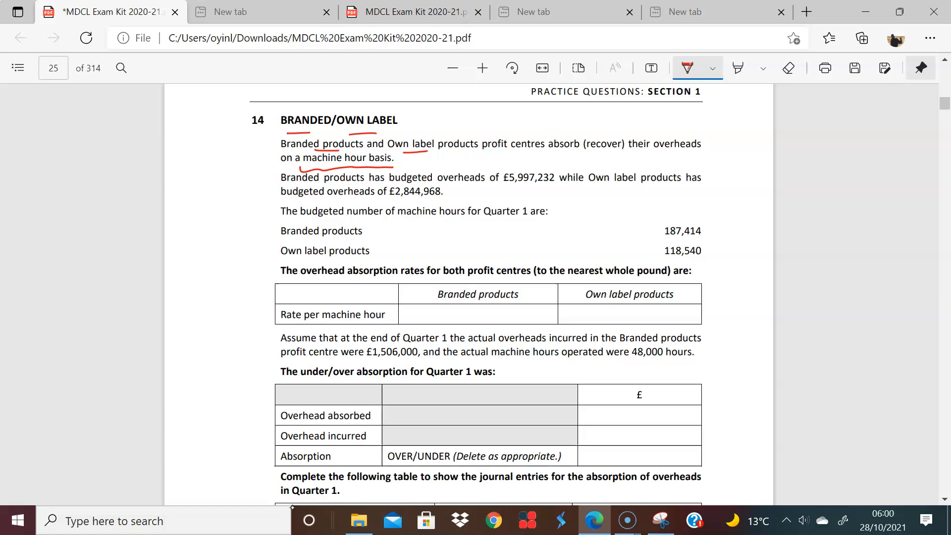
- Circle the £5,997,232, £2,844,968 and 187,414 figures, add a margin note, then erase the markings
{"action": "left_click_drag", "start_coordinate": [488, 170], "coordinate": [570, 182]}
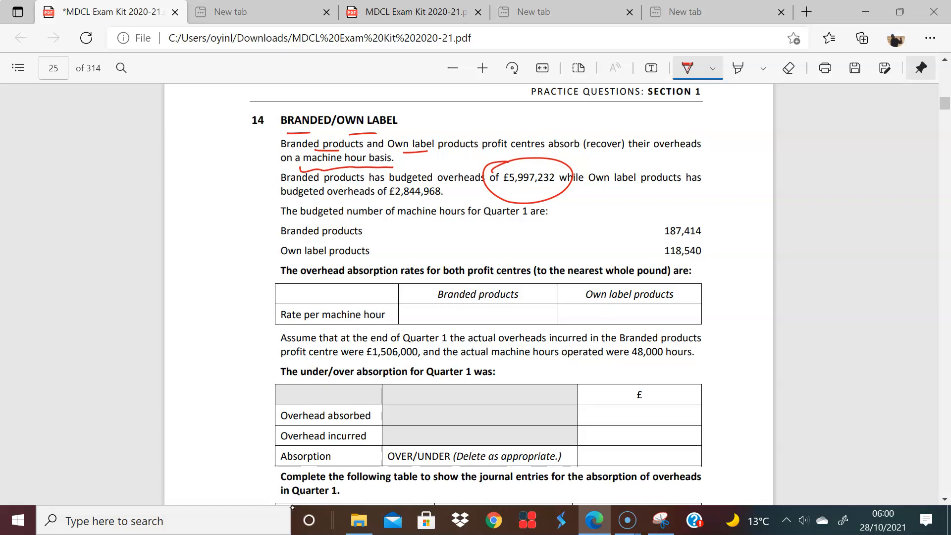
{"action": "left_click_drag", "start_coordinate": [358, 179], "coordinate": [443, 194]}
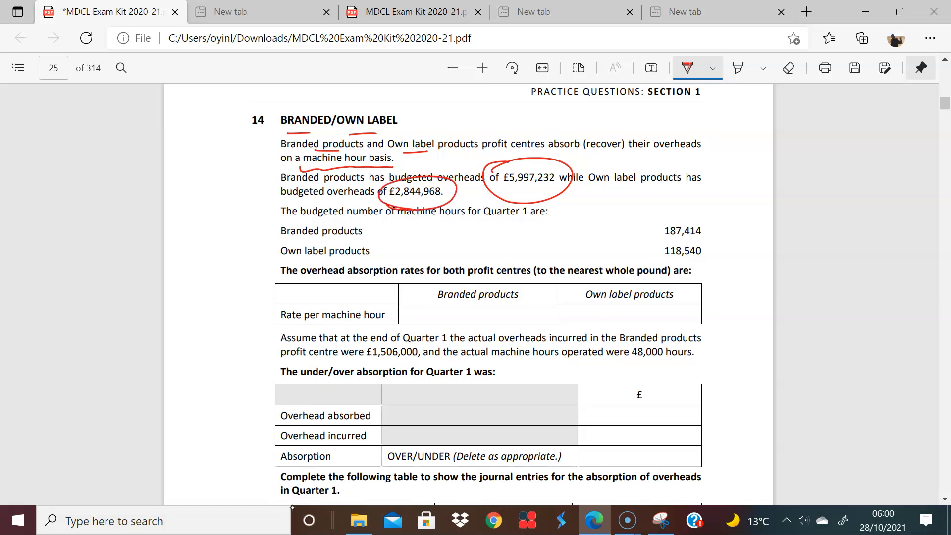
{"action": "left_click_drag", "start_coordinate": [194, 176], "coordinate": [218, 188]}
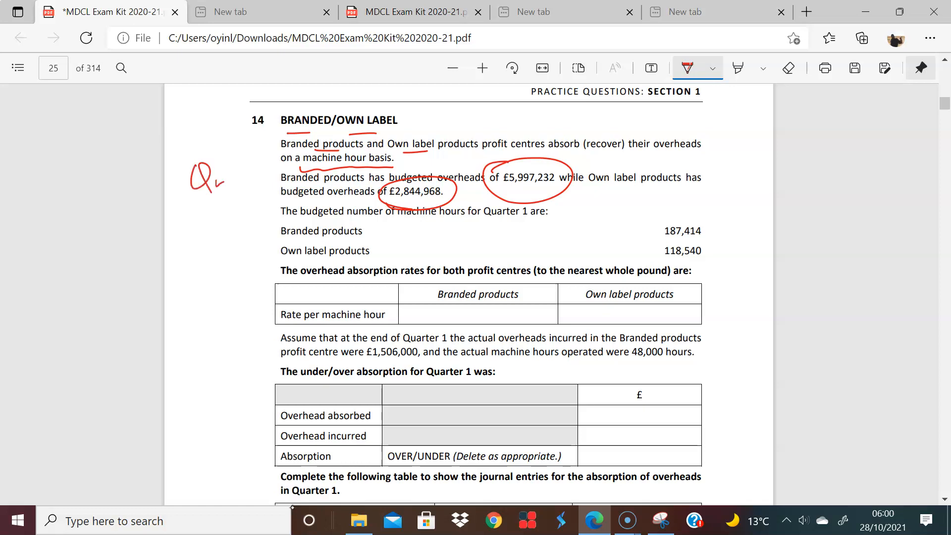
{"action": "left_click_drag", "start_coordinate": [209, 182], "coordinate": [255, 194]}
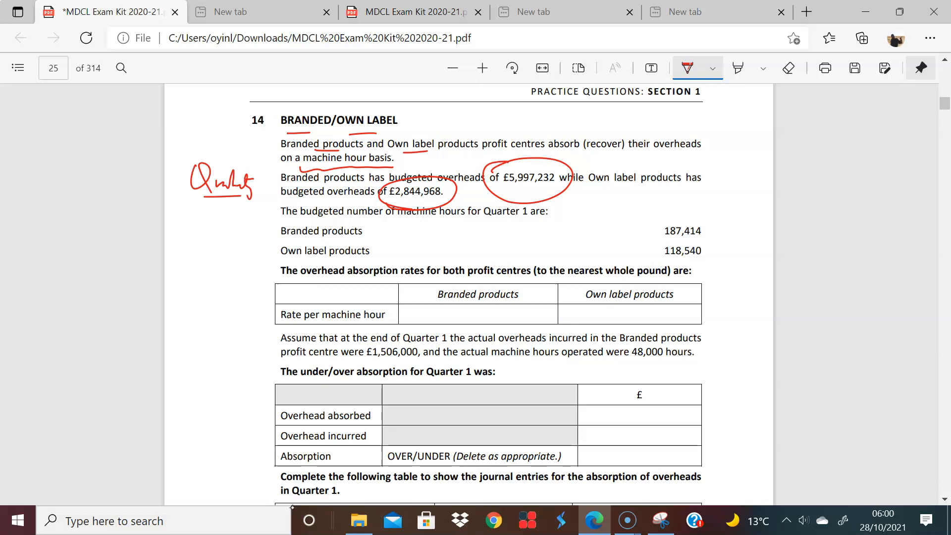
{"action": "left_click_drag", "start_coordinate": [551, 167], "coordinate": [575, 156]}
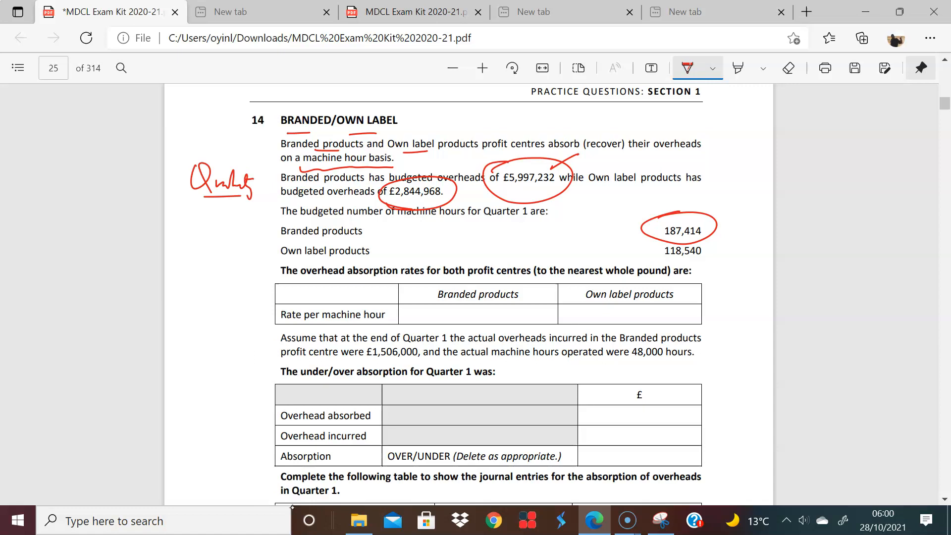
{"action": "left_click", "coordinate": [788, 67]}
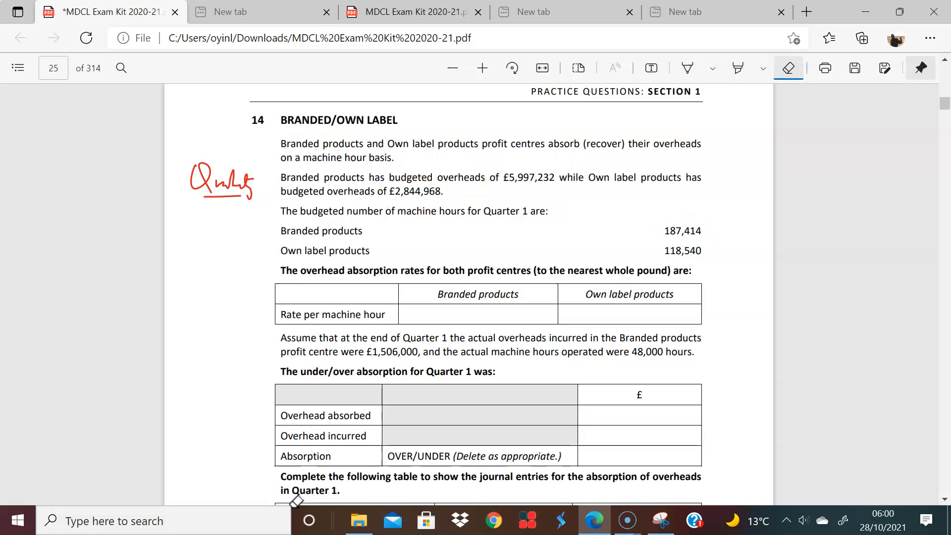
- Circle the £5,997,232 Branded overheads in red and set the ink back to red
{"action": "left_click", "coordinate": [687, 67]}
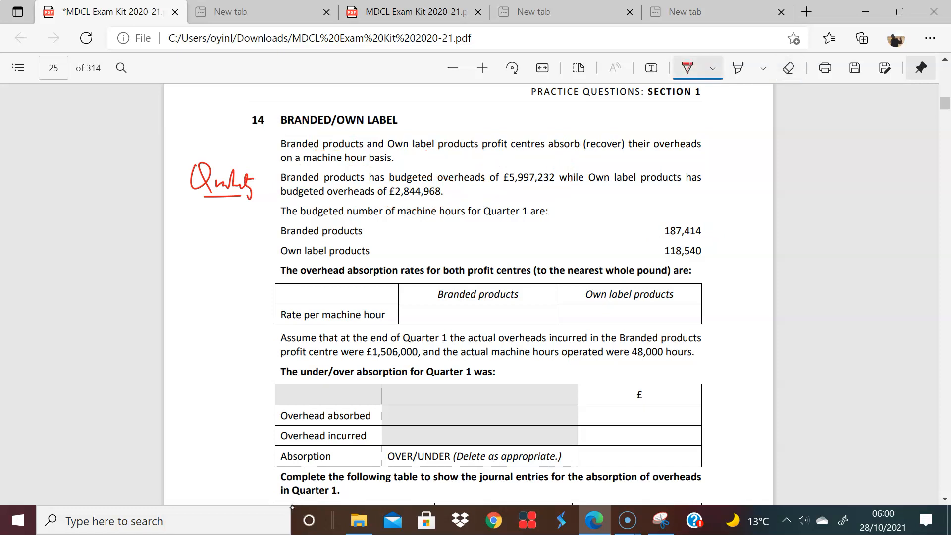
{"action": "left_click_drag", "start_coordinate": [491, 176], "coordinate": [570, 176]}
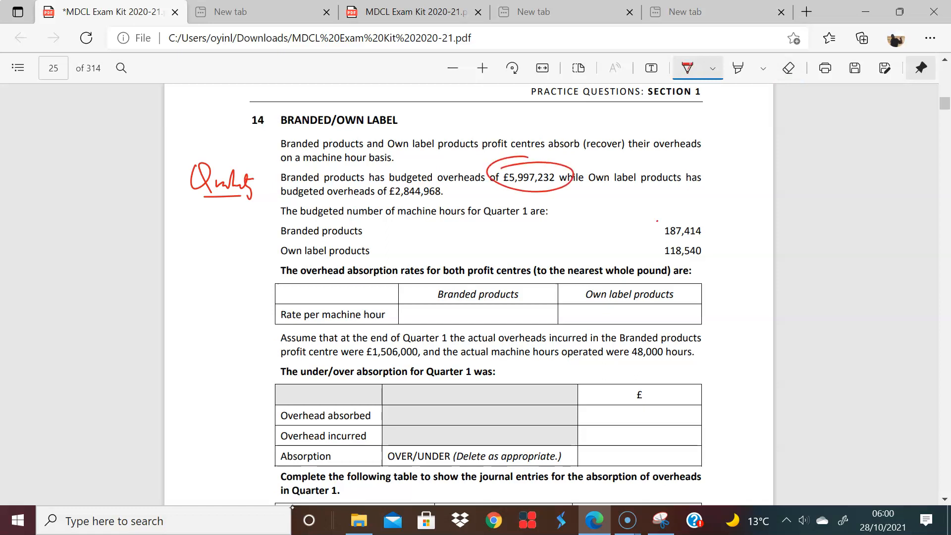
{"action": "left_click", "coordinate": [713, 67]}
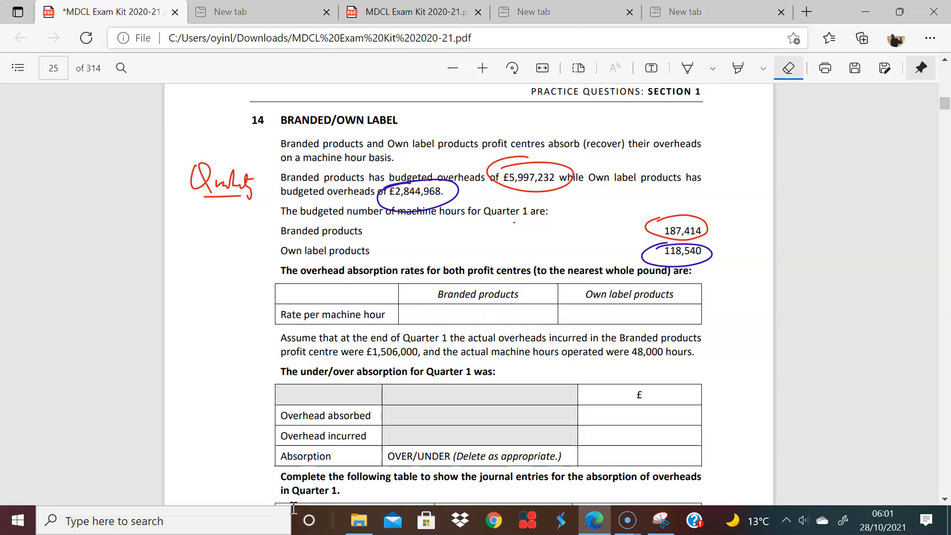
{"action": "left_click", "coordinate": [712, 68]}
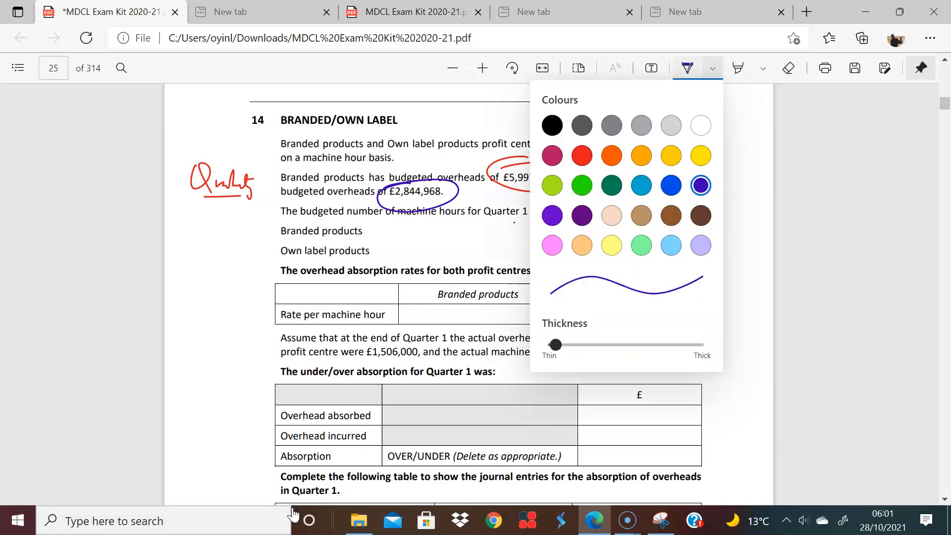
{"action": "left_click", "coordinate": [684, 67]}
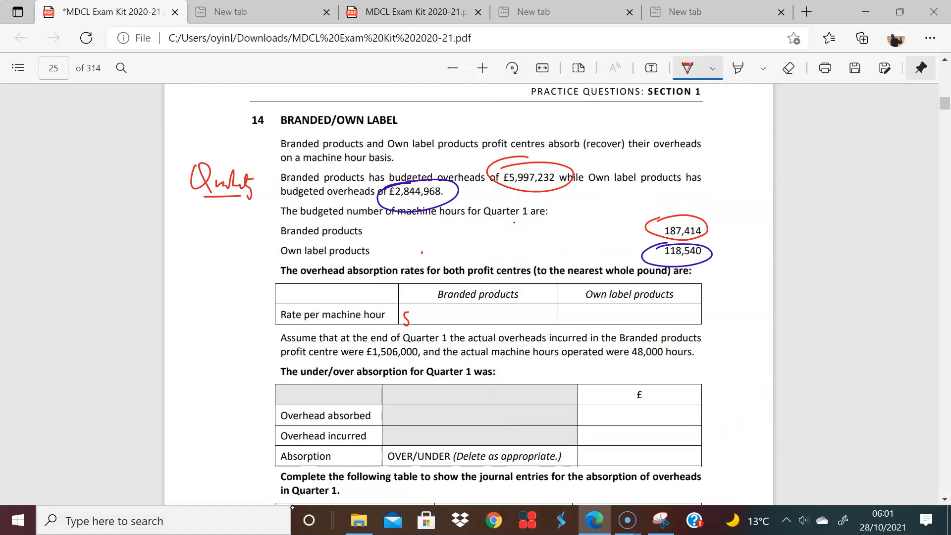
- Handwrite the 5997232/187414 Branded rate division in the rate cell
{"action": "left_click_drag", "start_coordinate": [400, 319], "coordinate": [457, 313]}
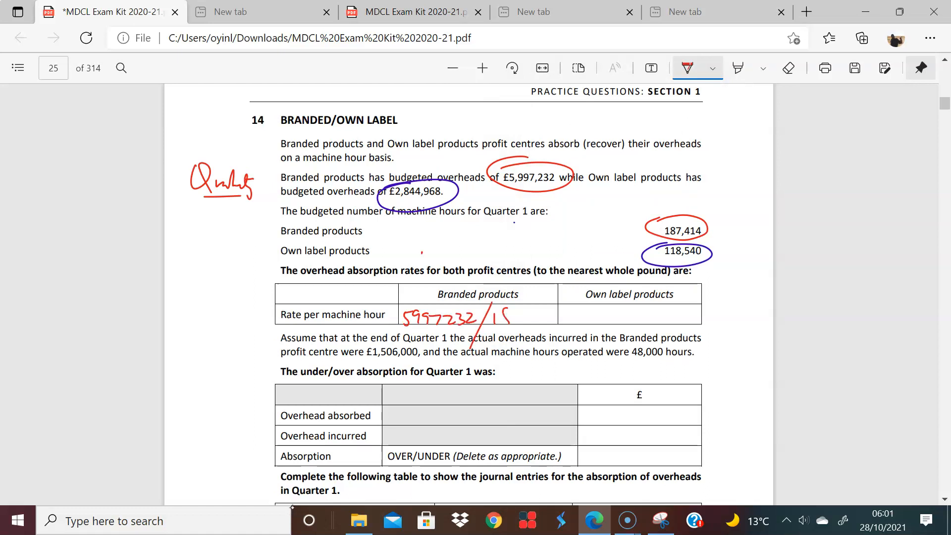
{"action": "type", "text": "187414"}
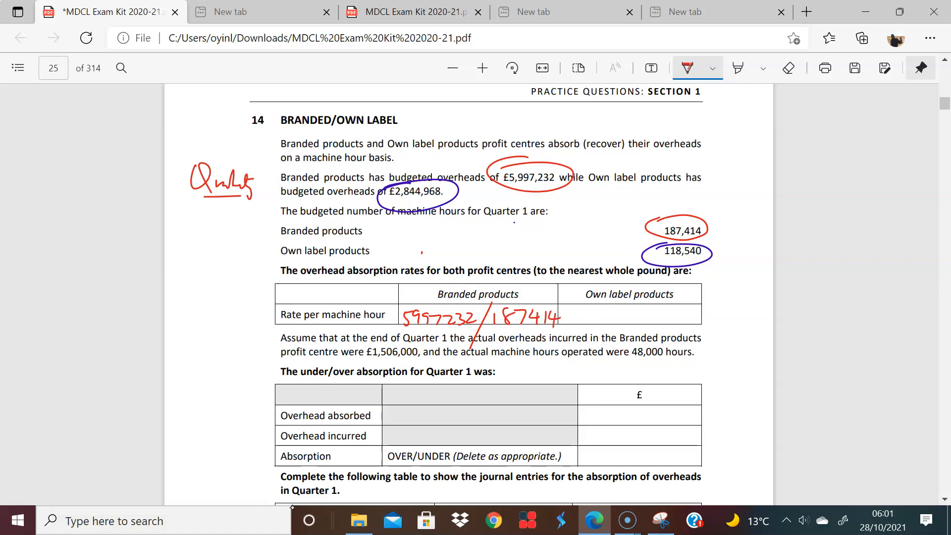
{"action": "left_click", "coordinate": [713, 68]}
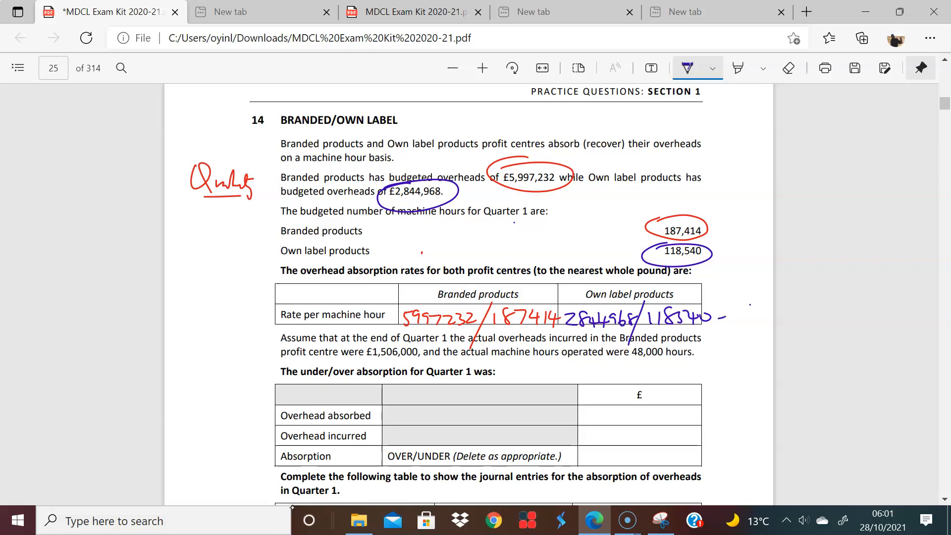
- Note the £24 Own label rate, then write £32 in red in the margin
{"action": "left_click_drag", "start_coordinate": [724, 315], "coordinate": [746, 355]}
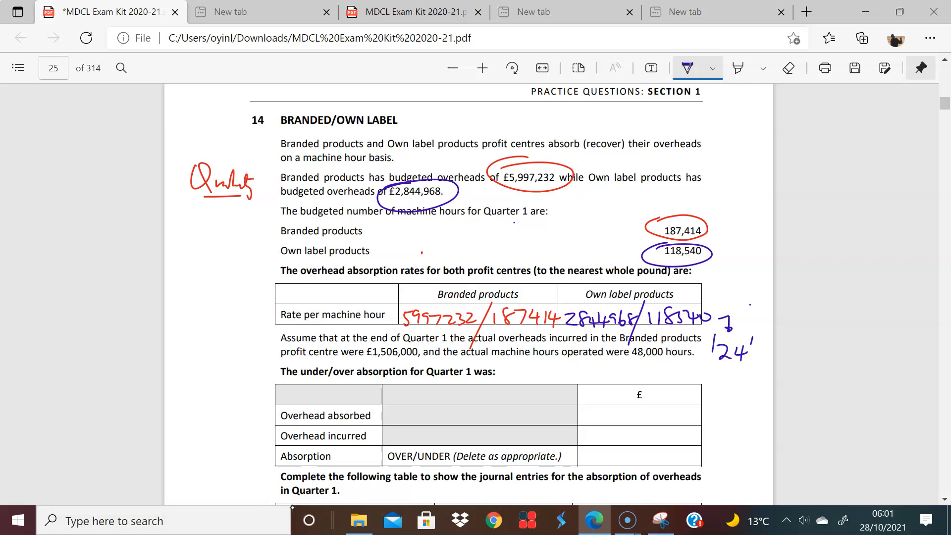
{"action": "left_click", "coordinate": [713, 68]}
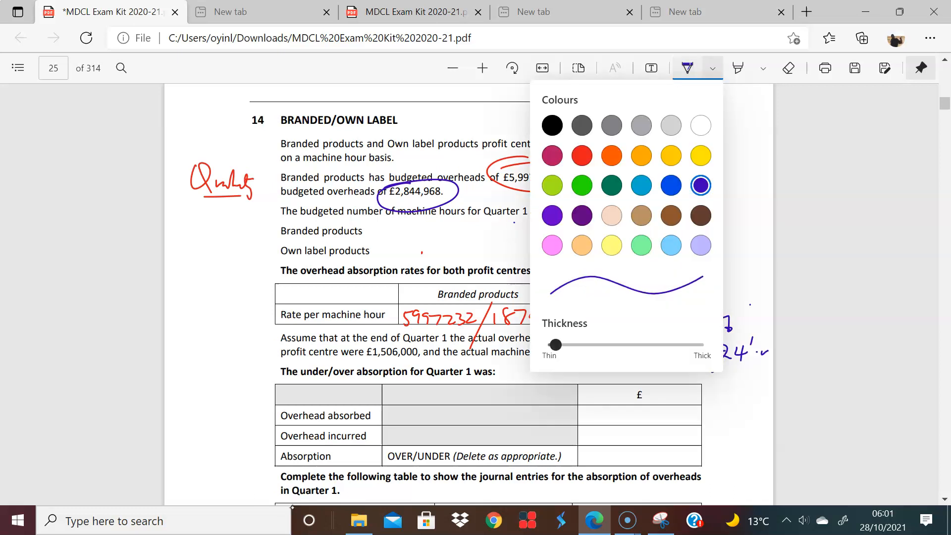
{"action": "left_click", "coordinate": [686, 67]}
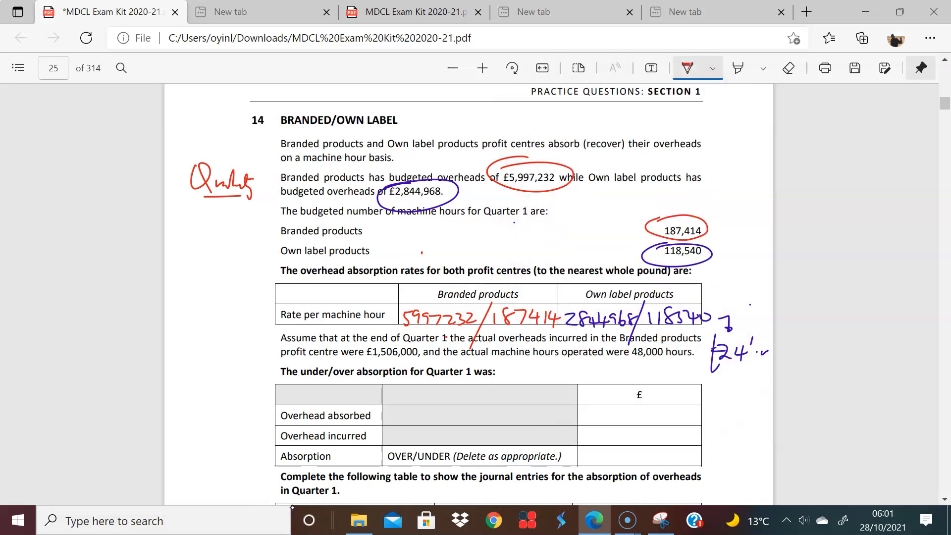
{"action": "left_click_drag", "start_coordinate": [237, 285], "coordinate": [419, 315]}
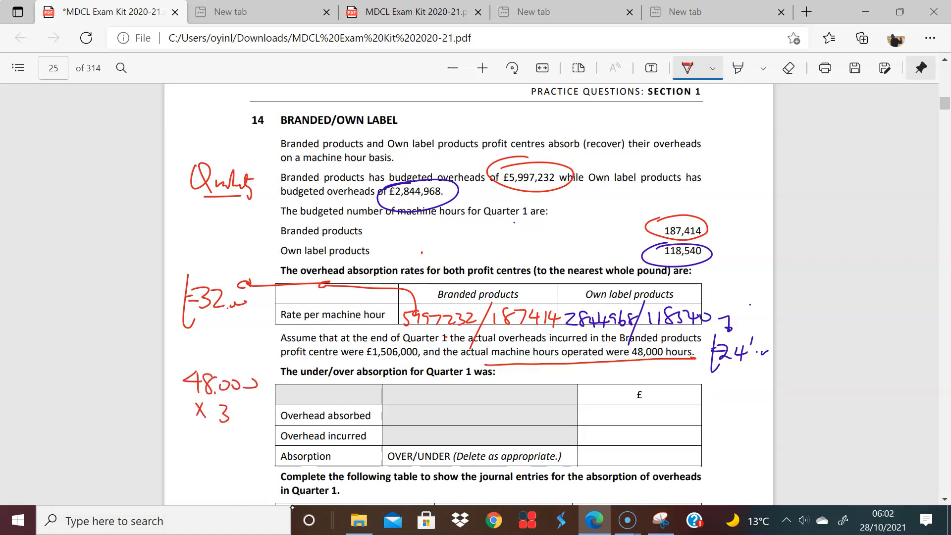
- Finish the 48,000 × 32 working, scroll down and search Start for Snipping Tool
{"action": "type", "text": "2"}
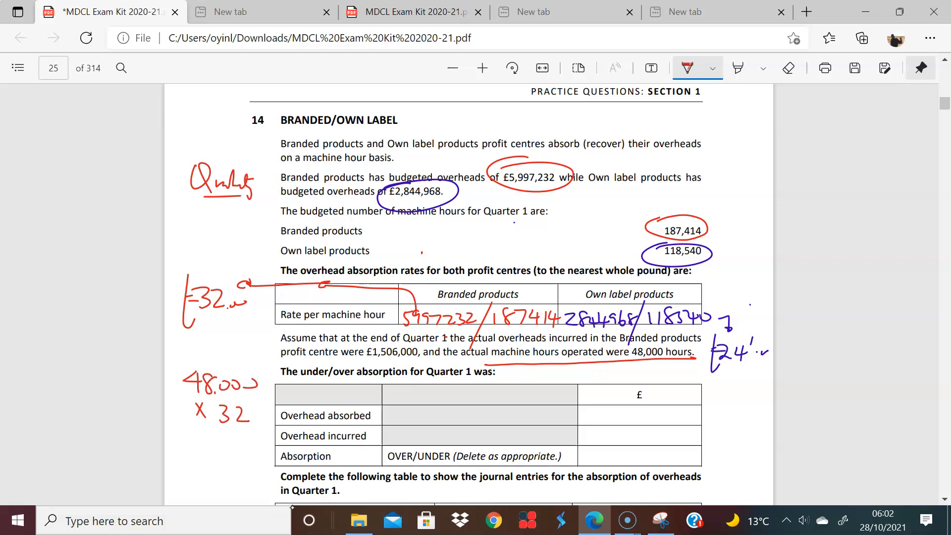
{"action": "scroll", "scroll_direction": "down", "scroll_amount": 3}
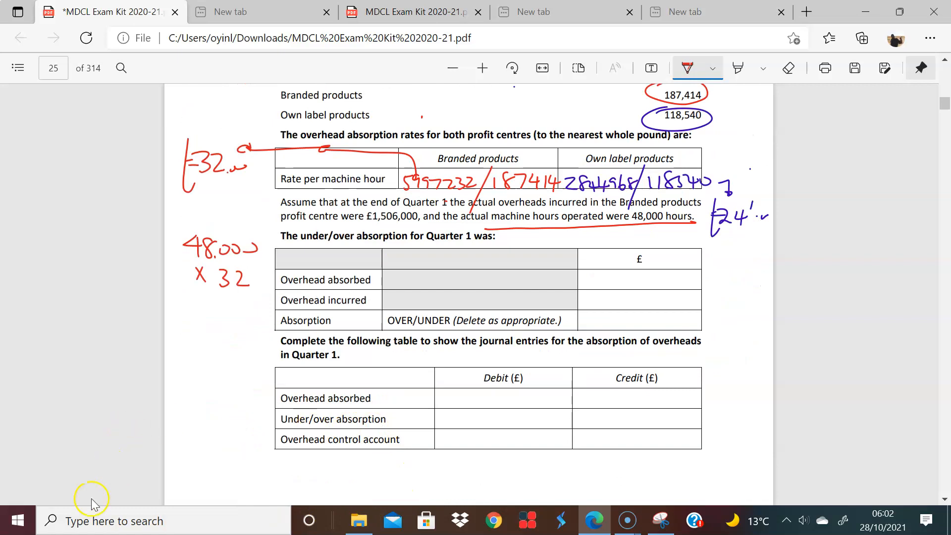
{"action": "type", "text": "snipp"}
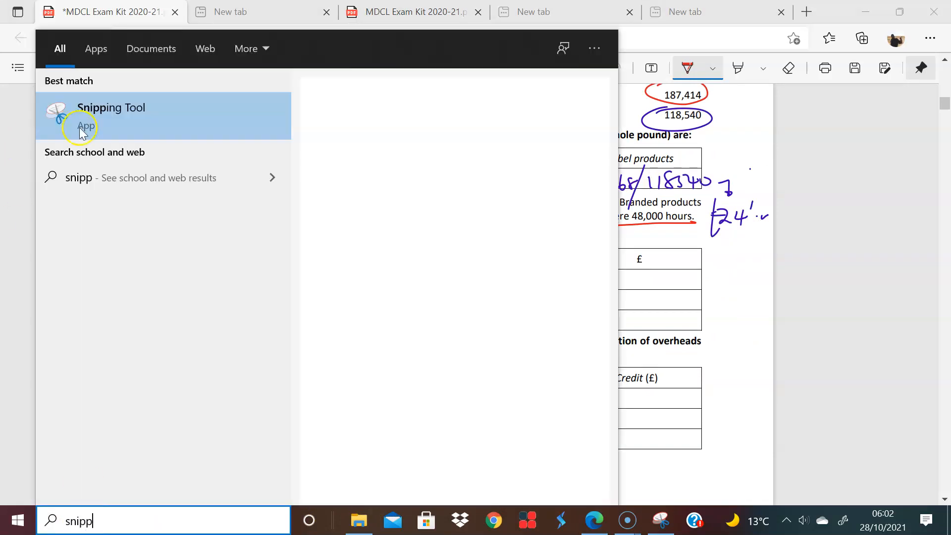
- Launch Snipping Tool, close the old Question 13 snip and relaunch it
{"action": "left_click", "coordinate": [110, 108]}
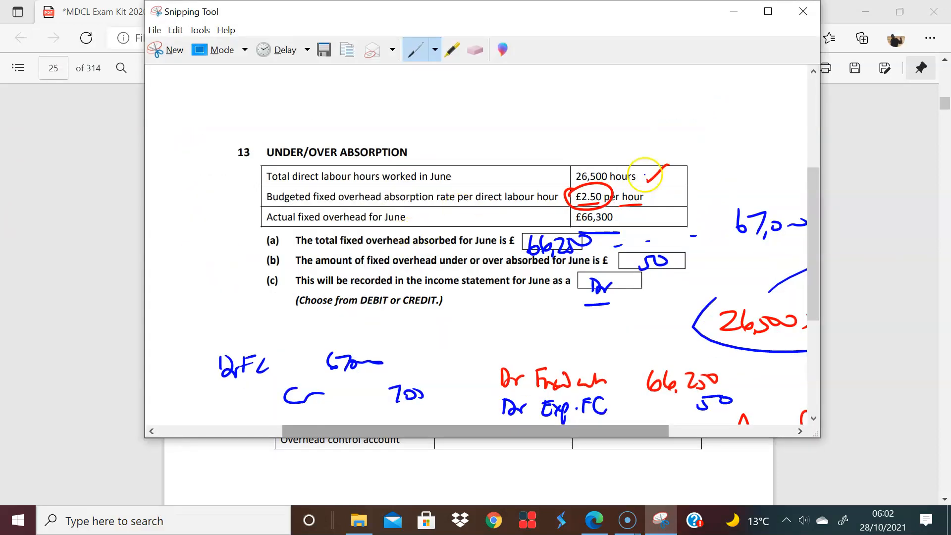
{"action": "left_click", "coordinate": [803, 11]}
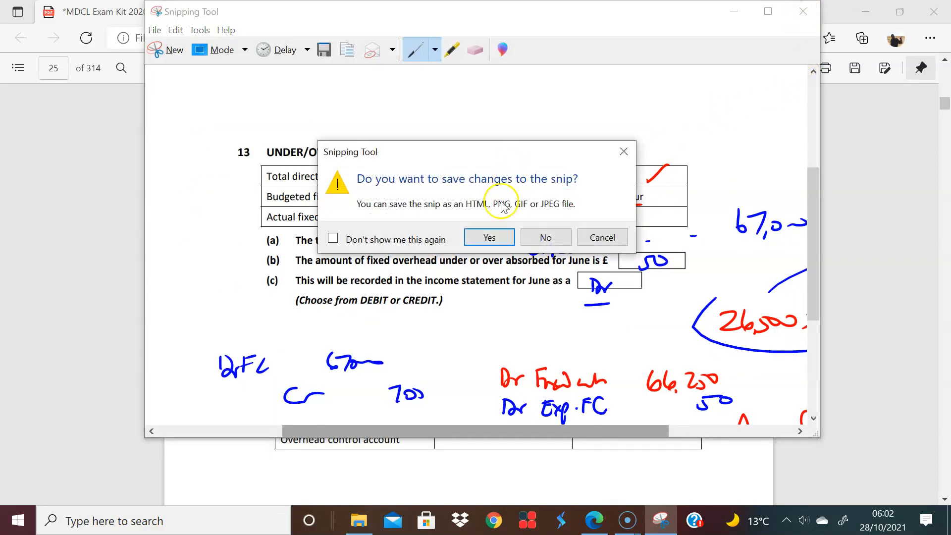
{"action": "type", "text": "snipp"}
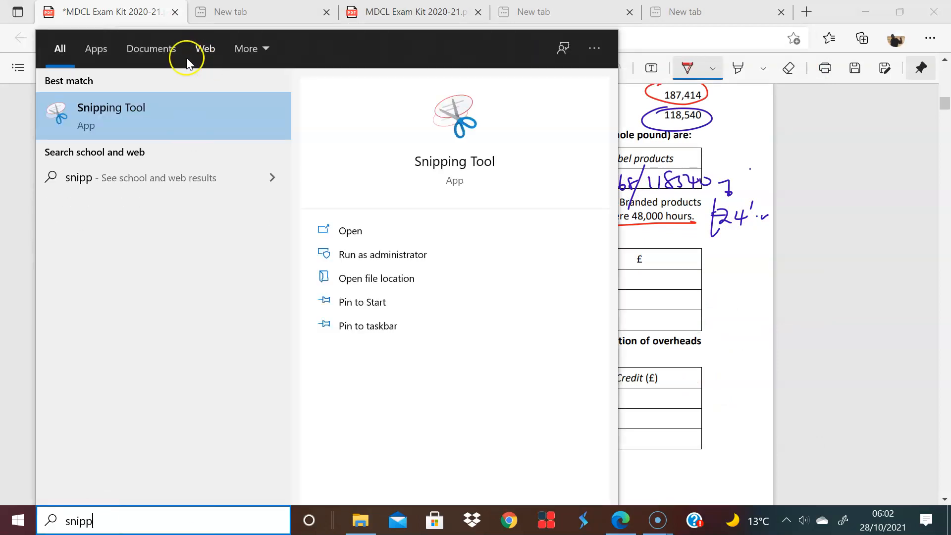
{"action": "left_click", "coordinate": [111, 116]}
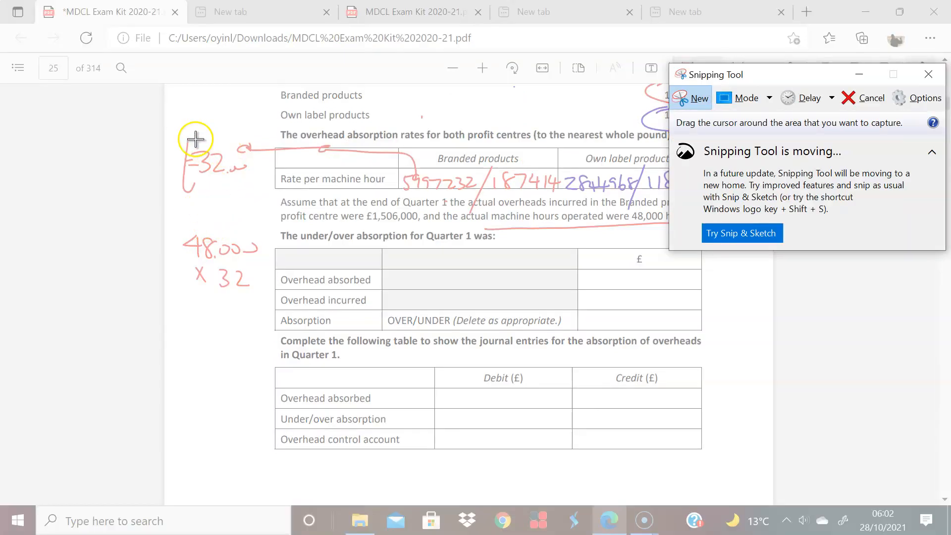
{"action": "mouse_move", "coordinate": [204, 146]}
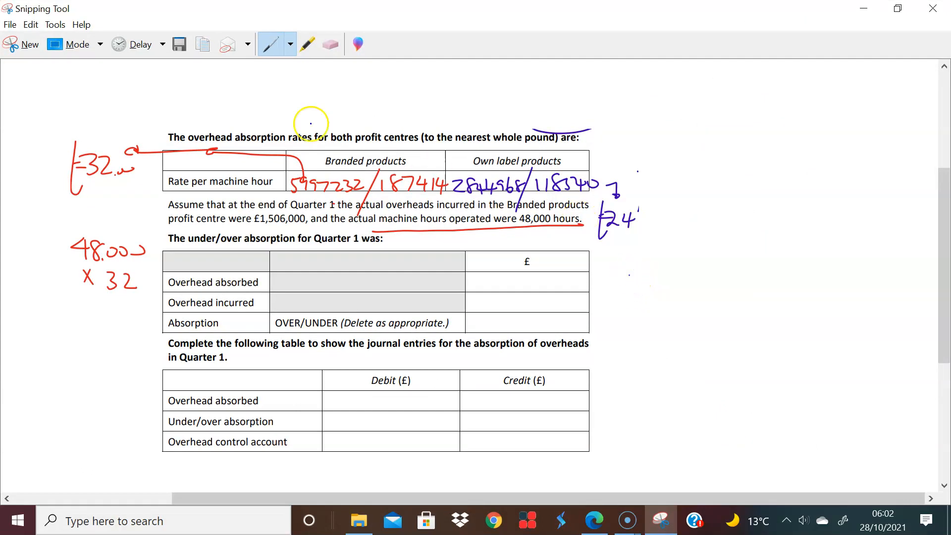
- Handwrite the red Dr 1,536,000 / Cr Accd 1,536,000 journal entry beside the tables
{"action": "left_click", "coordinate": [290, 43]}
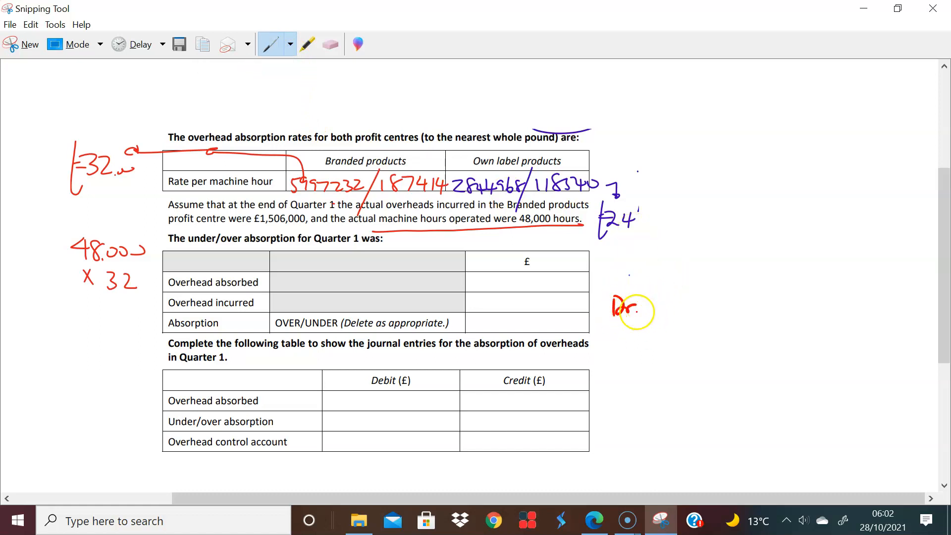
{"action": "left_click_drag", "start_coordinate": [646, 303], "coordinate": [679, 306]}
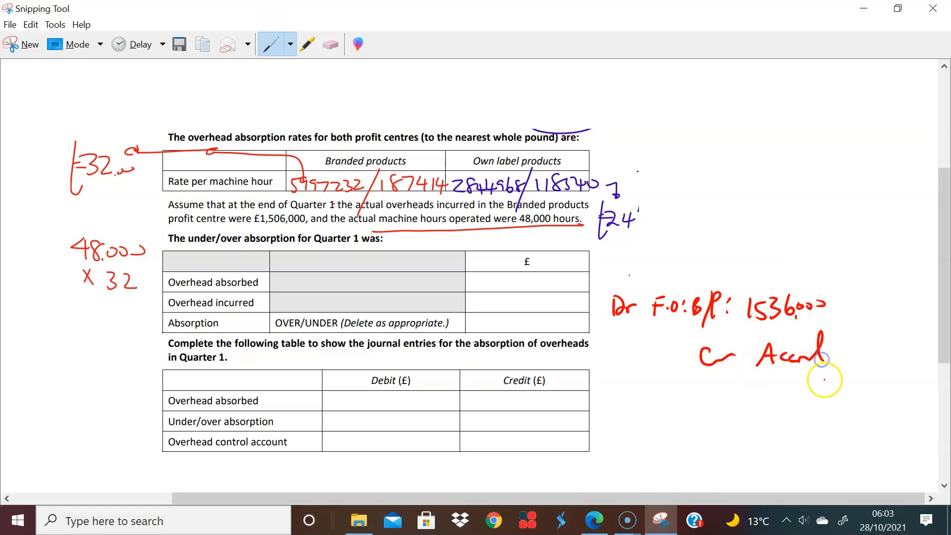
{"action": "left_click_drag", "start_coordinate": [831, 388], "coordinate": [886, 395]}
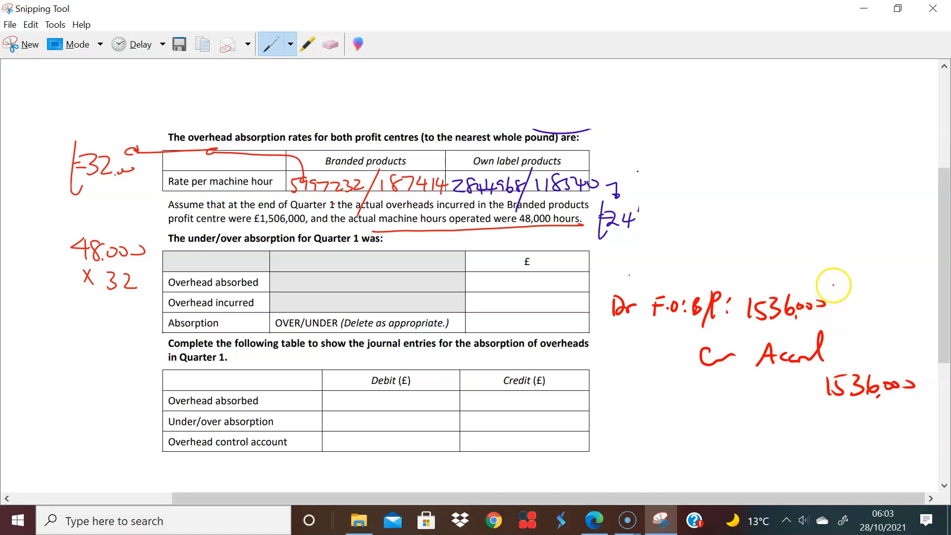
{"action": "mouse_move", "coordinate": [200, 249]}
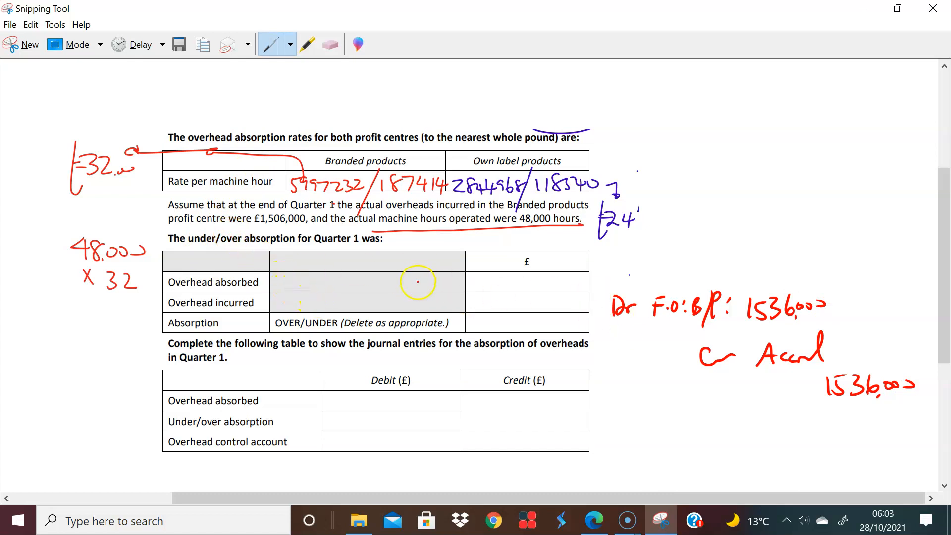
{"action": "mouse_move", "coordinate": [481, 298]}
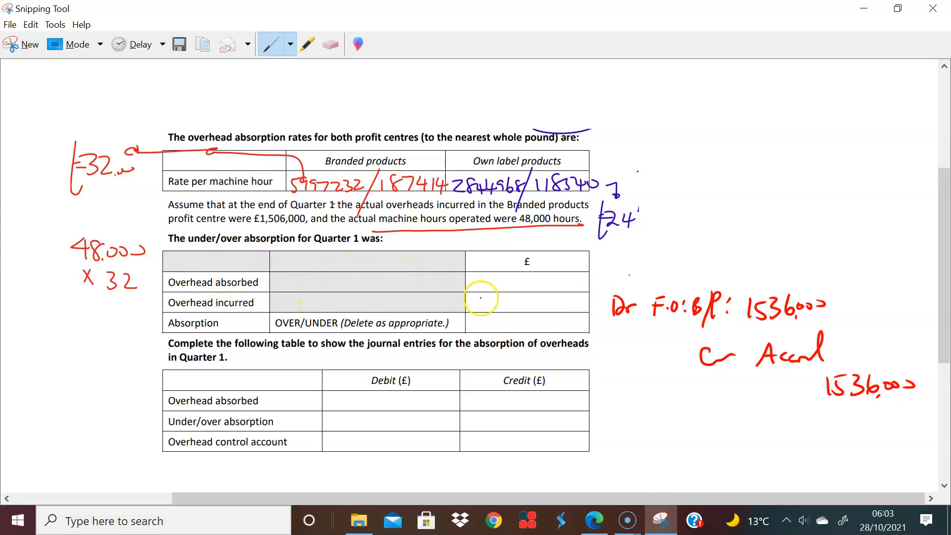
- Write 1,536,000 absorbed, 1,506,000 incurred and 30,000 in the £ column, circling OVER
{"action": "left_click_drag", "start_coordinate": [470, 285], "coordinate": [500, 282]}
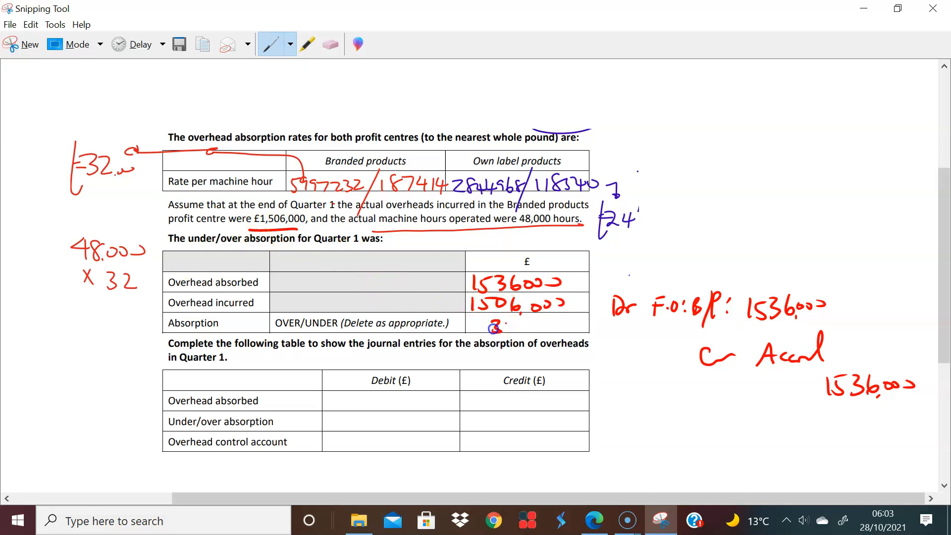
{"action": "type", "text": "30,000"}
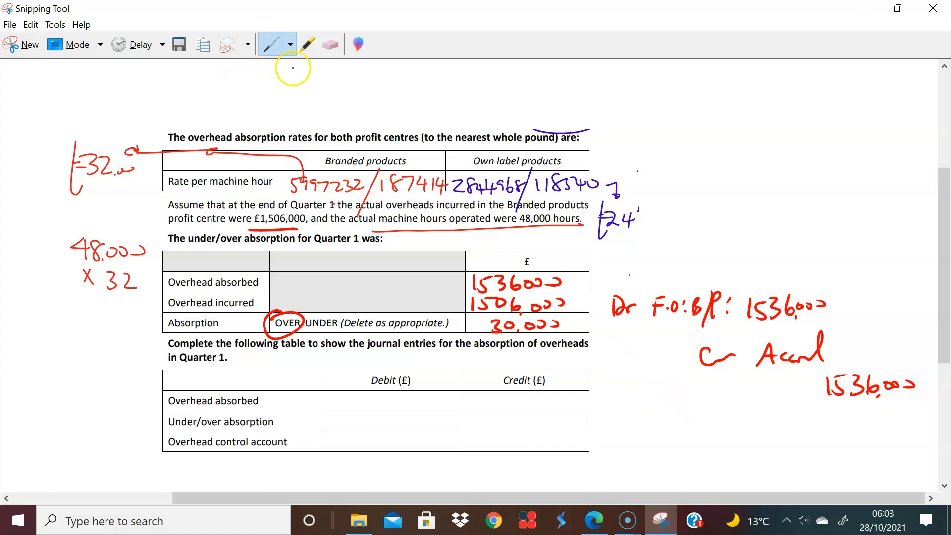
- With the black pen, write the 30,000 Dr Accrual/Cr entry and control account debit
{"action": "left_click", "coordinate": [289, 43]}
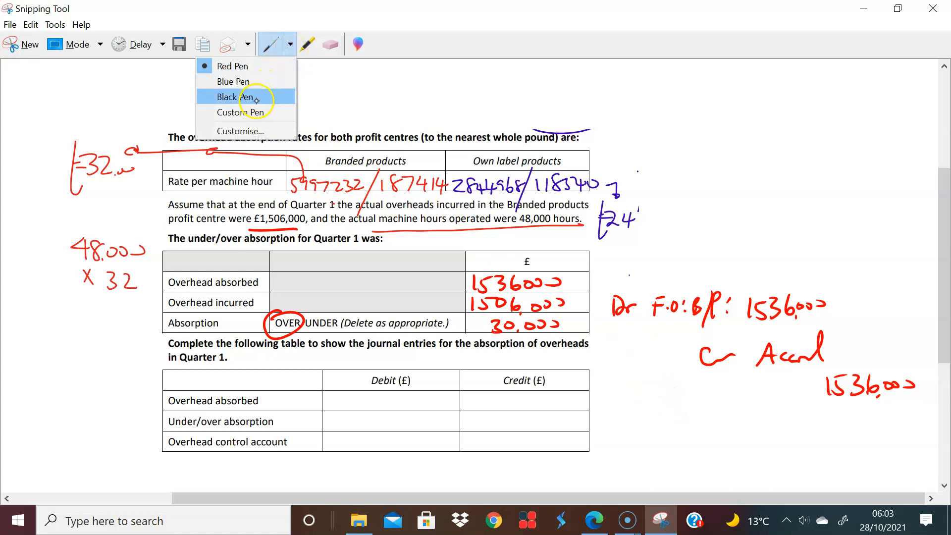
{"action": "left_click", "coordinate": [233, 96]}
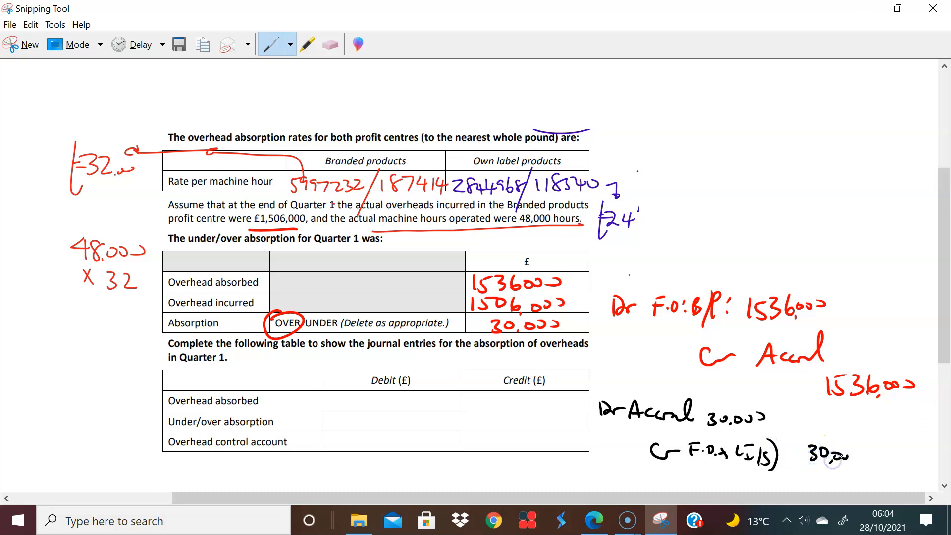
{"action": "left_click_drag", "start_coordinate": [813, 436], "coordinate": [846, 458]}
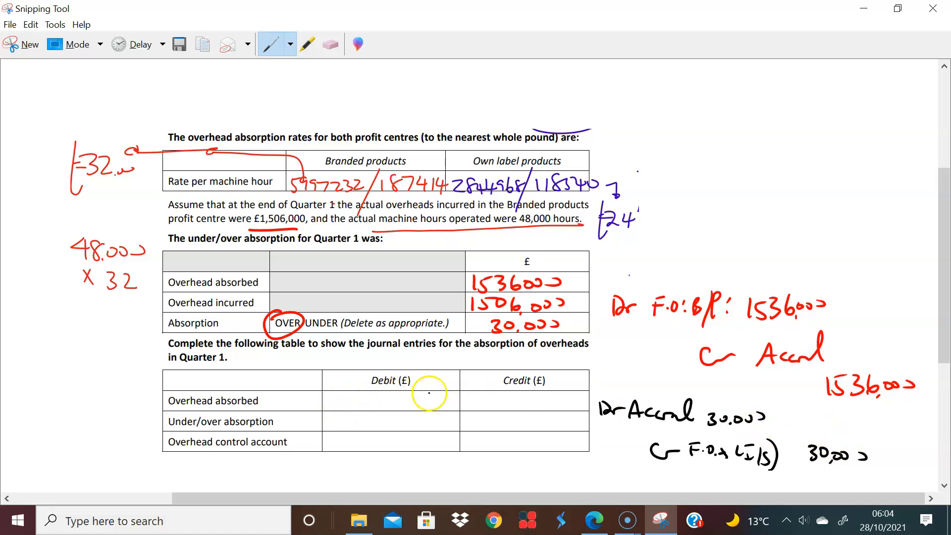
{"action": "mouse_move", "coordinate": [360, 439]}
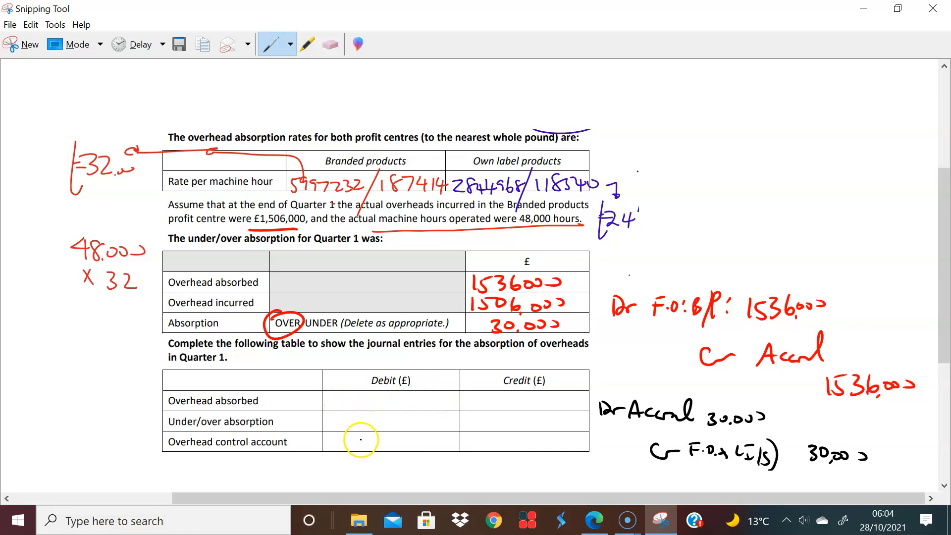
{"action": "mouse_move", "coordinate": [248, 451]}
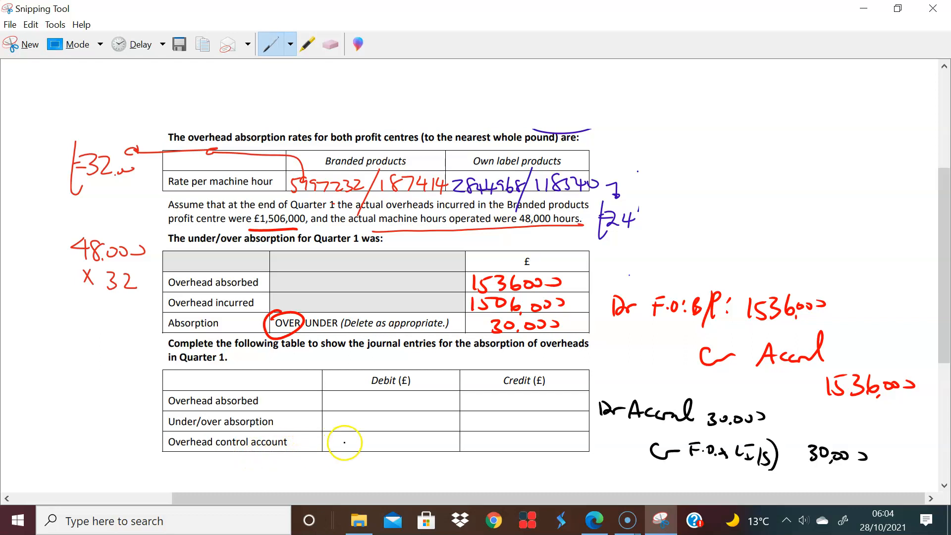
{"action": "left_click_drag", "start_coordinate": [344, 443], "coordinate": [195, 460]}
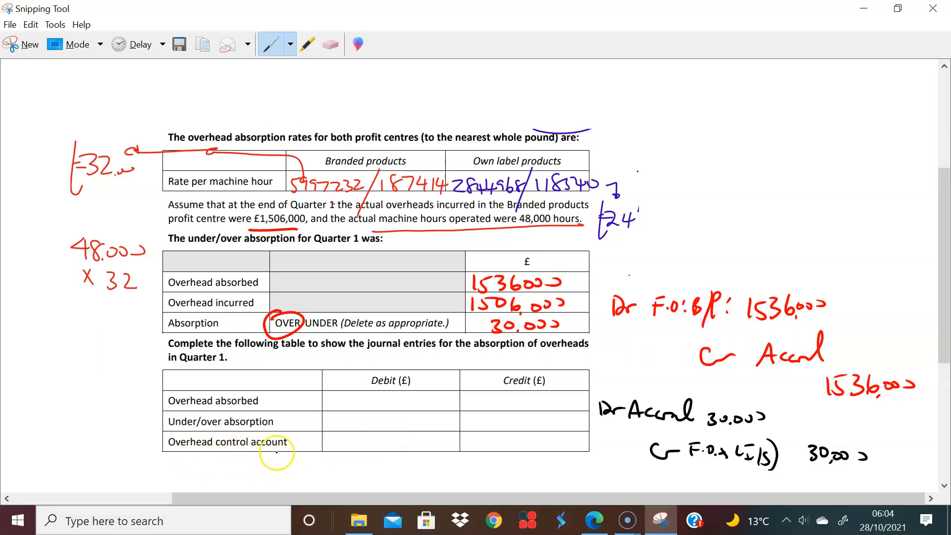
{"action": "mouse_move", "coordinate": [337, 430]}
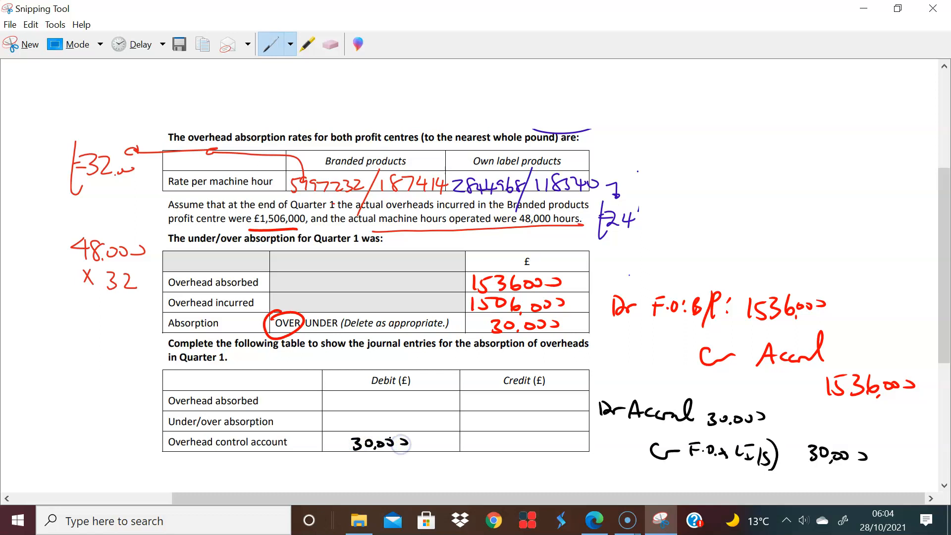
{"action": "mouse_move", "coordinate": [475, 411]}
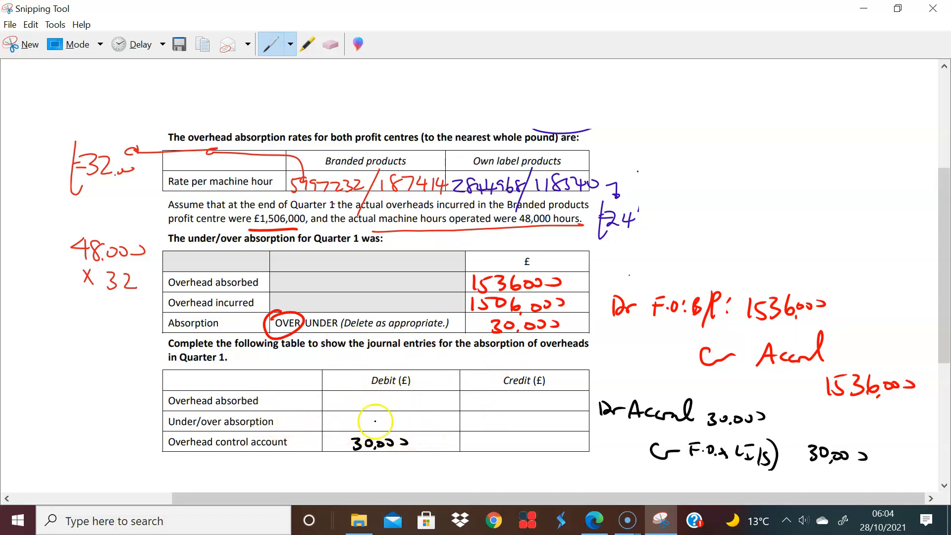
{"action": "mouse_move", "coordinate": [521, 416]}
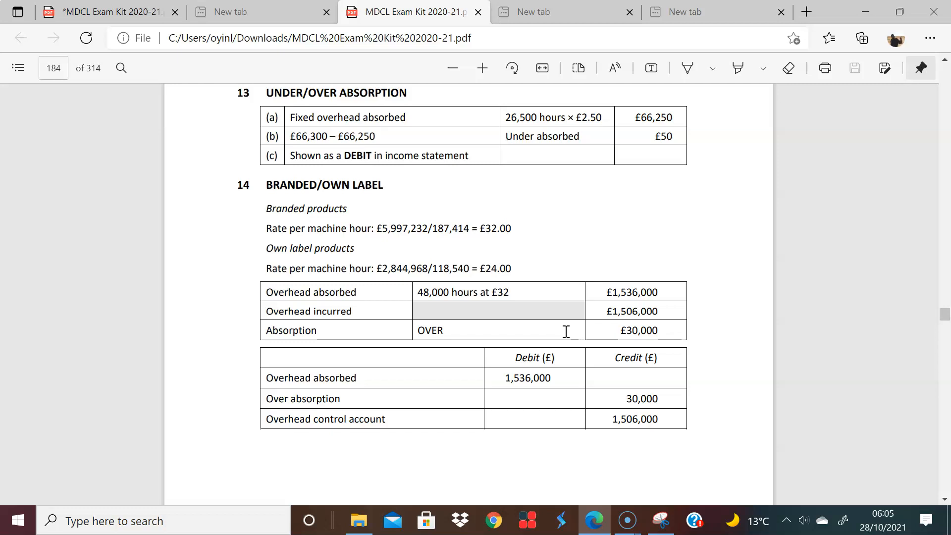
- Circle the 1,536,000 overhead absorbed debit in blue and bracket the first two rows
{"action": "left_click", "coordinate": [687, 67]}
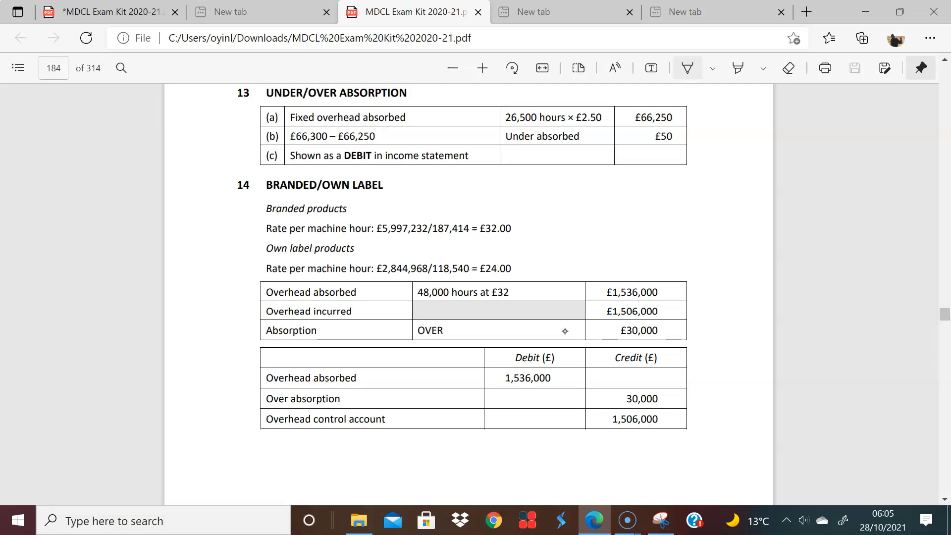
{"action": "left_click", "coordinate": [687, 67]}
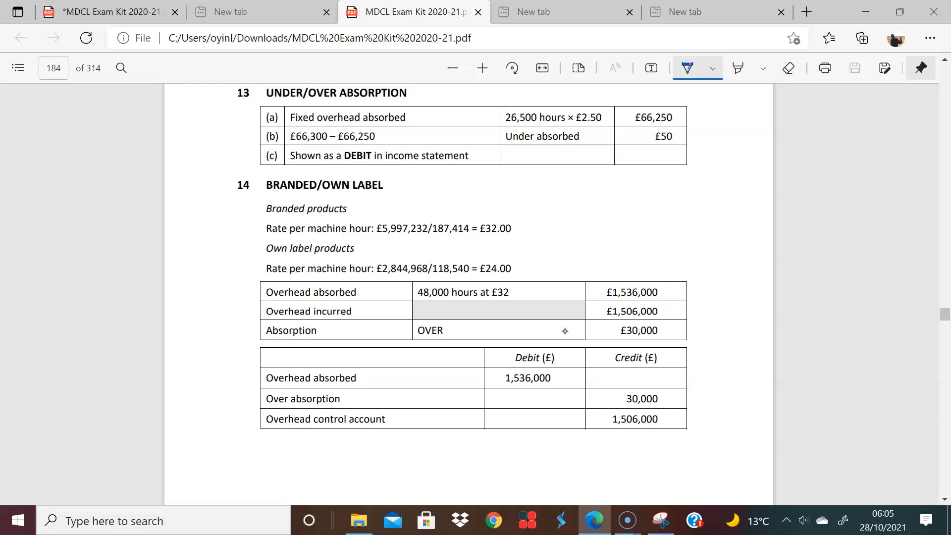
{"action": "left_click_drag", "start_coordinate": [485, 378], "coordinate": [565, 378]}
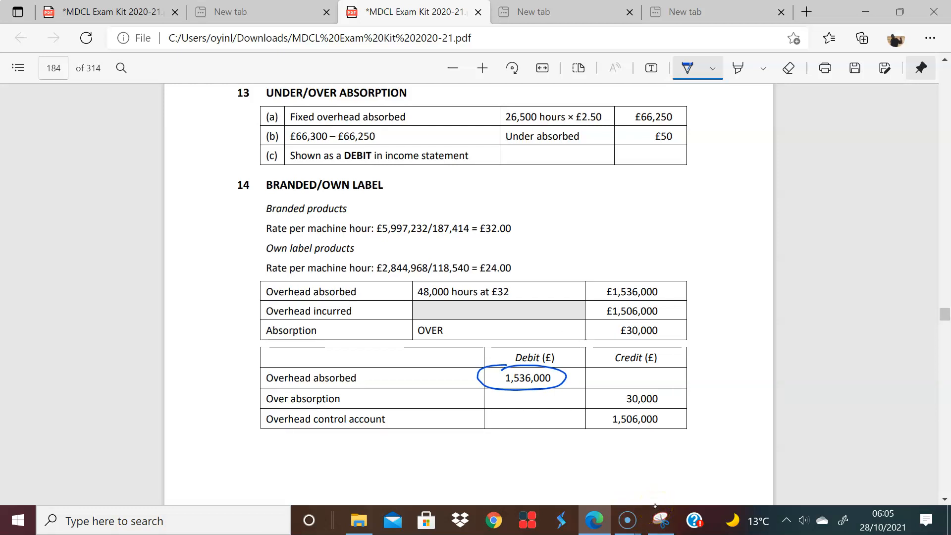
{"action": "left_click", "coordinate": [660, 520]}
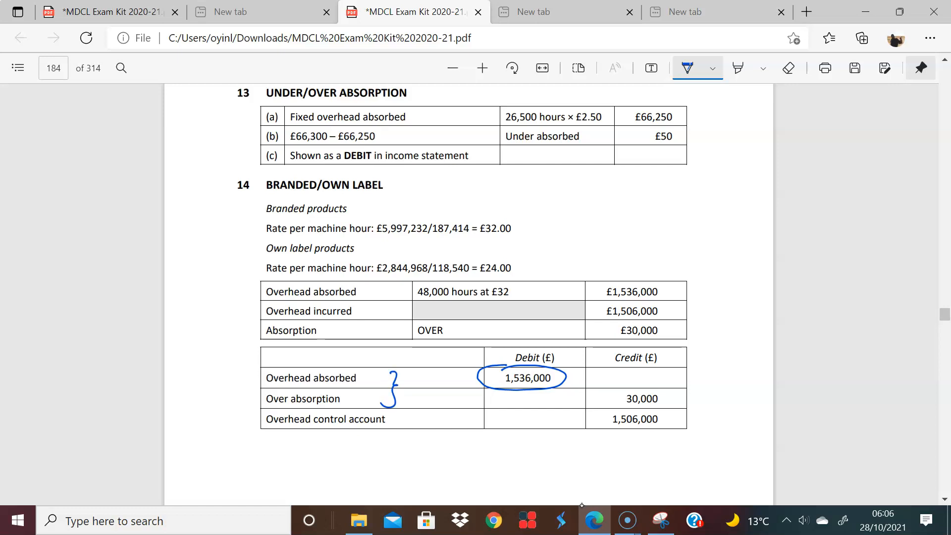
- Label the bracket I/S and tick the circled 1,506,000 control account credit
{"action": "left_click_drag", "start_coordinate": [397, 375], "coordinate": [413, 375]}
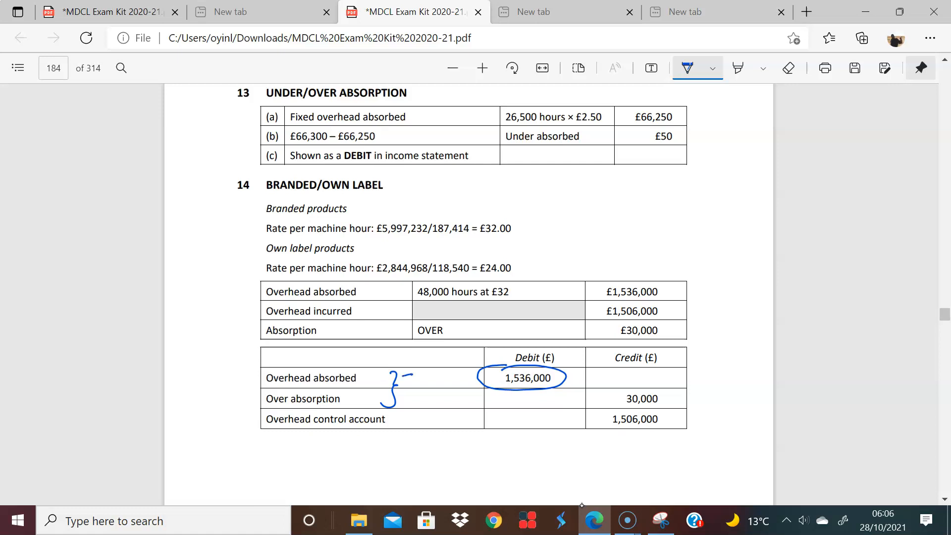
{"action": "left_click_drag", "start_coordinate": [400, 373], "coordinate": [434, 403]}
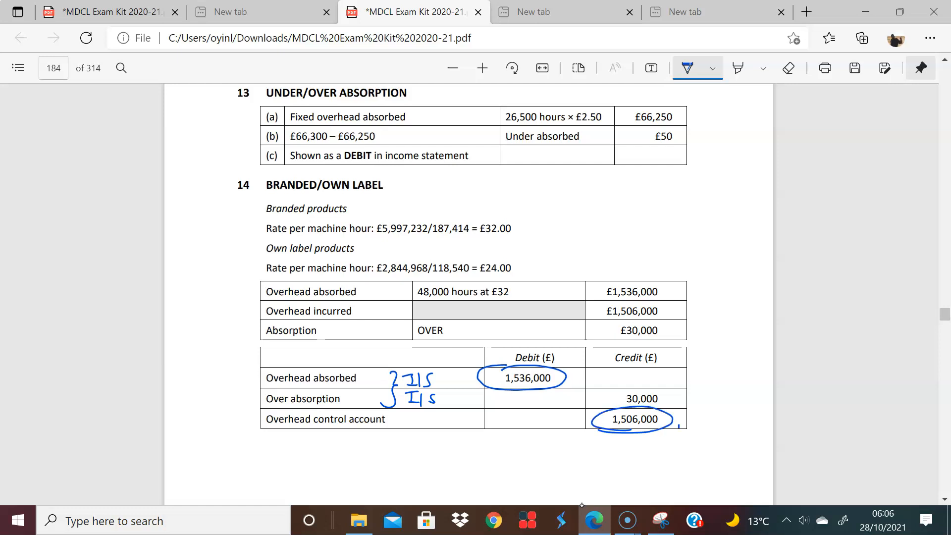
{"action": "left_click_drag", "start_coordinate": [679, 424], "coordinate": [700, 409]}
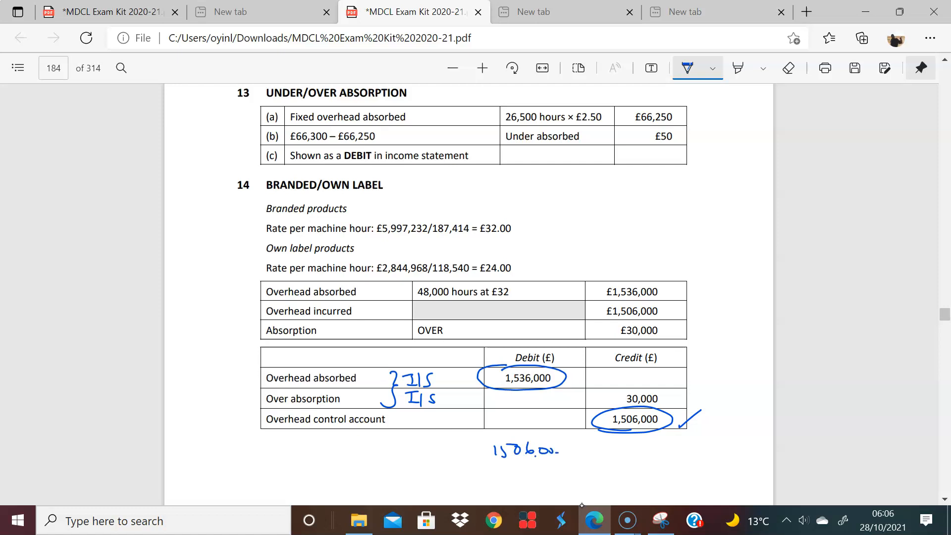
- Jot the 1,506,000 figures beneath the answer table
{"action": "left_click_drag", "start_coordinate": [564, 452], "coordinate": [613, 452]}
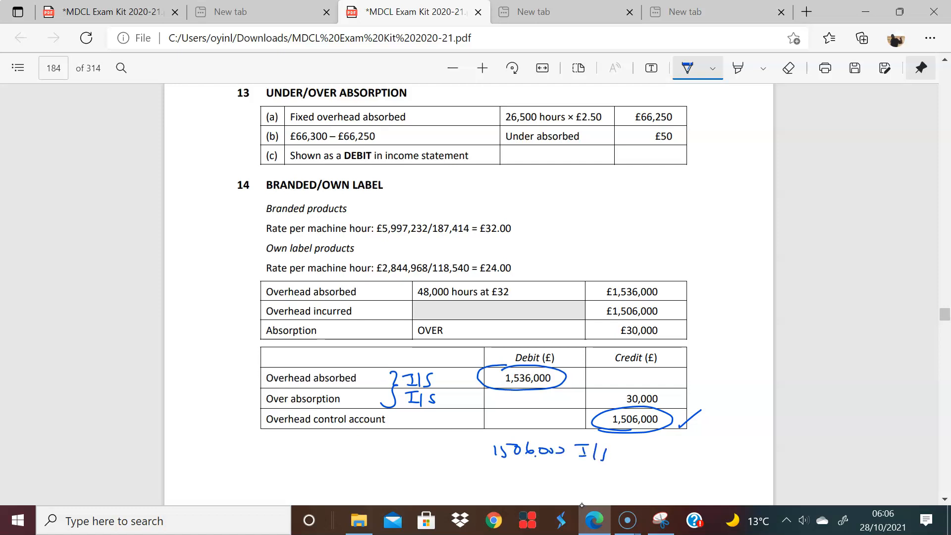
{"action": "left_click_drag", "start_coordinate": [652, 481], "coordinate": [731, 486]}
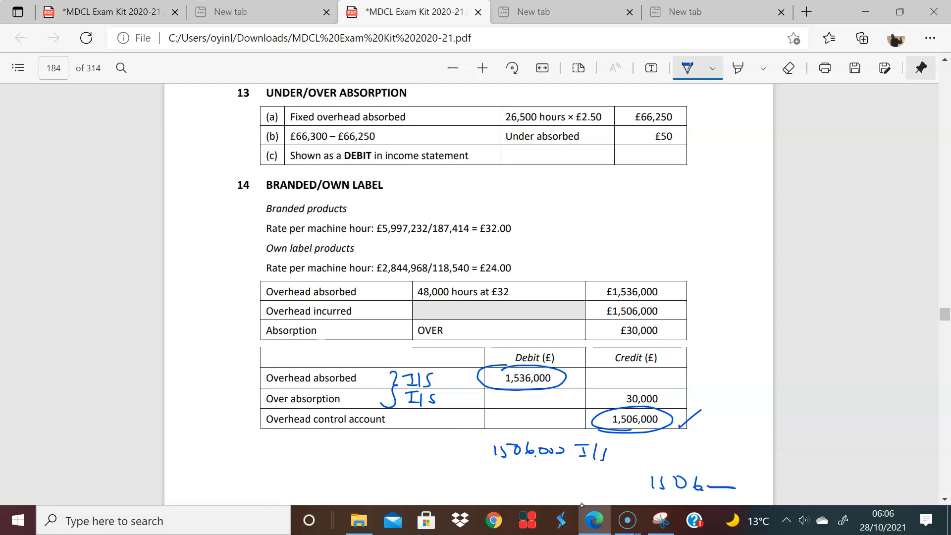
{"action": "left_click_drag", "start_coordinate": [715, 484], "coordinate": [759, 486]}
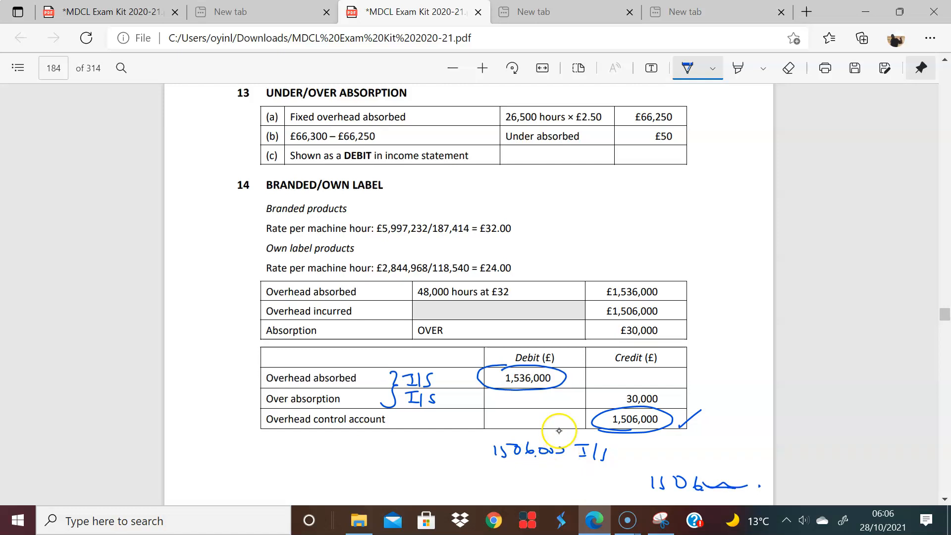
{"action": "left_click", "coordinate": [626, 520]}
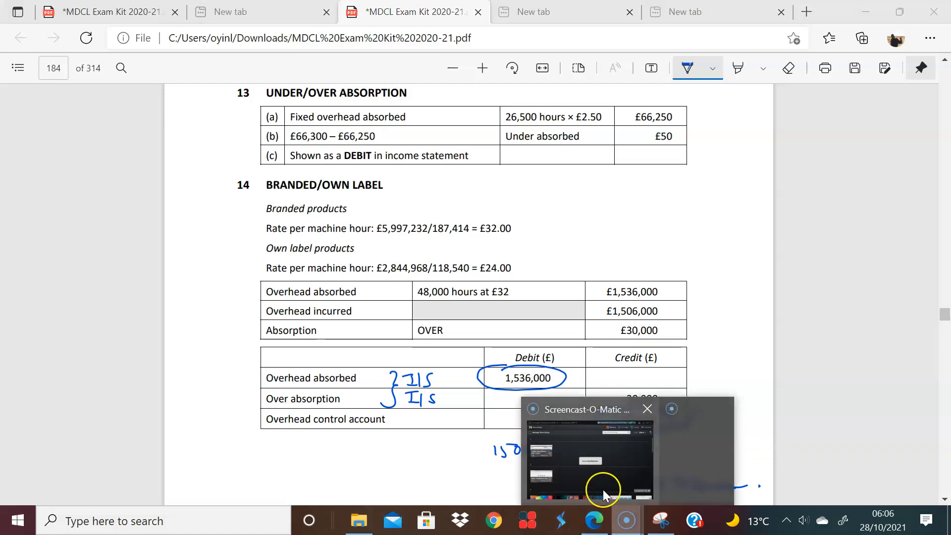